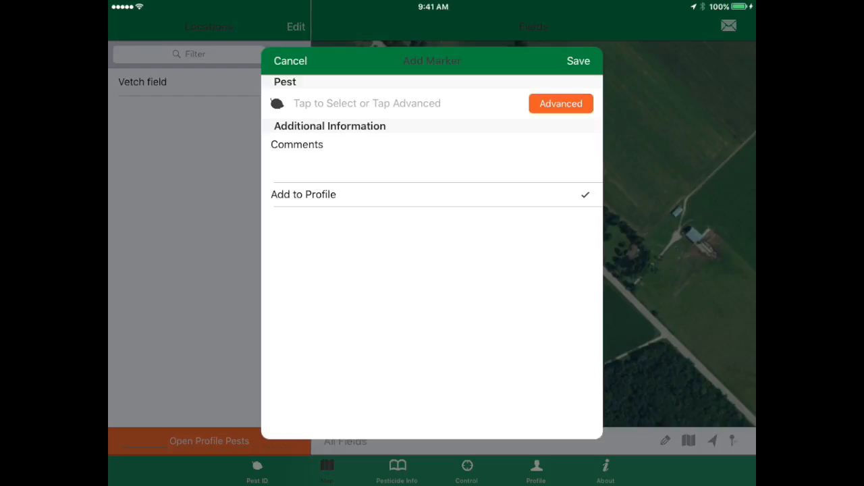
Open the new marker's pest list, try the Profile and All filters, then show only Diseases
{"action": "left_click", "coordinate": [366, 103]}
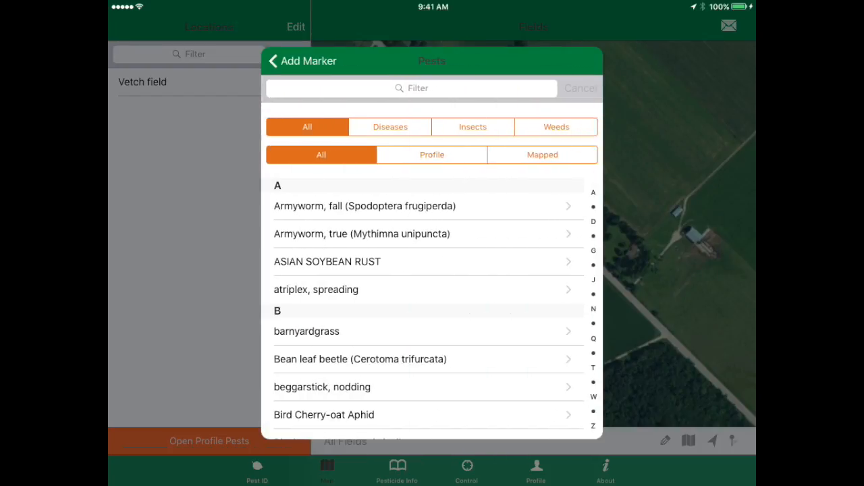
{"action": "left_click", "coordinate": [432, 155]}
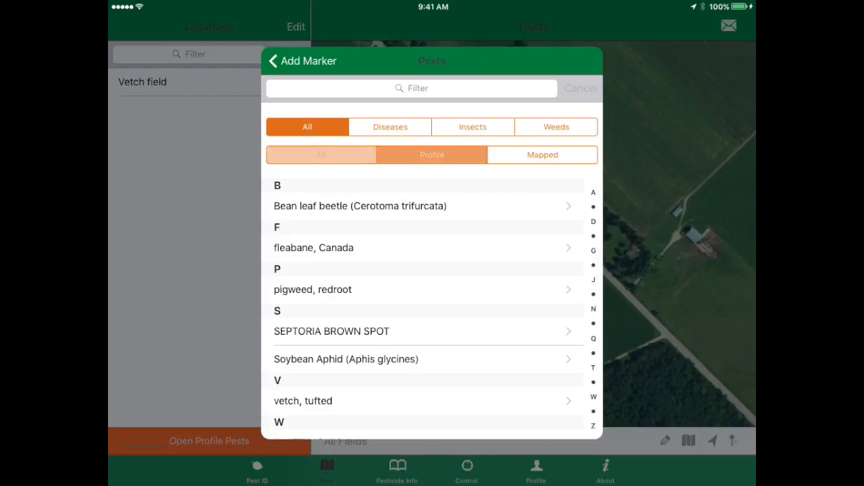
{"action": "left_click", "coordinate": [321, 155]}
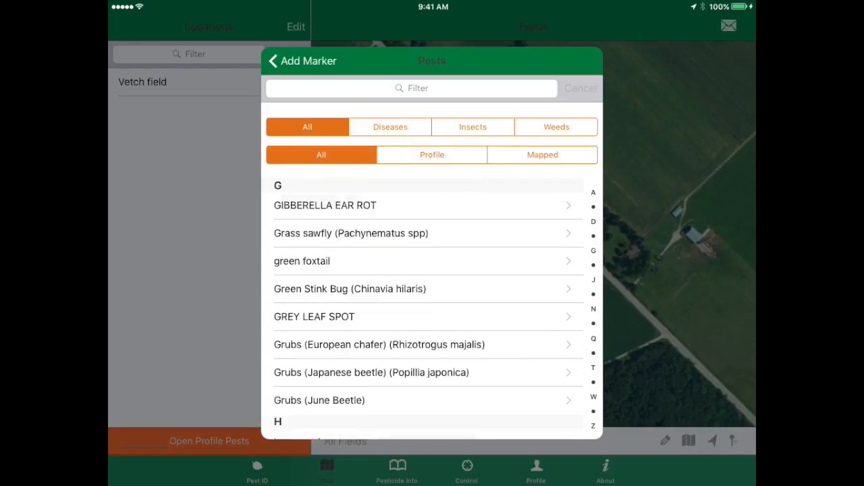
{"action": "scroll", "scroll_direction": "down", "scroll_amount": 3}
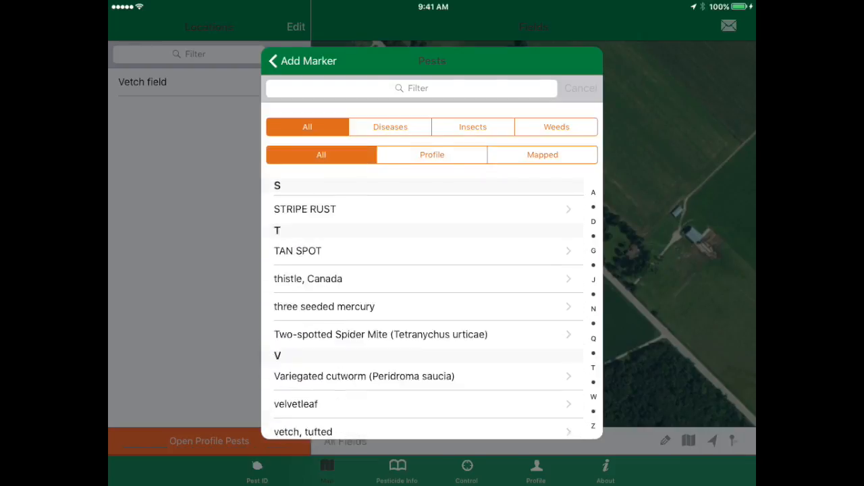
{"action": "scroll", "scroll_direction": "down", "scroll_amount": 3}
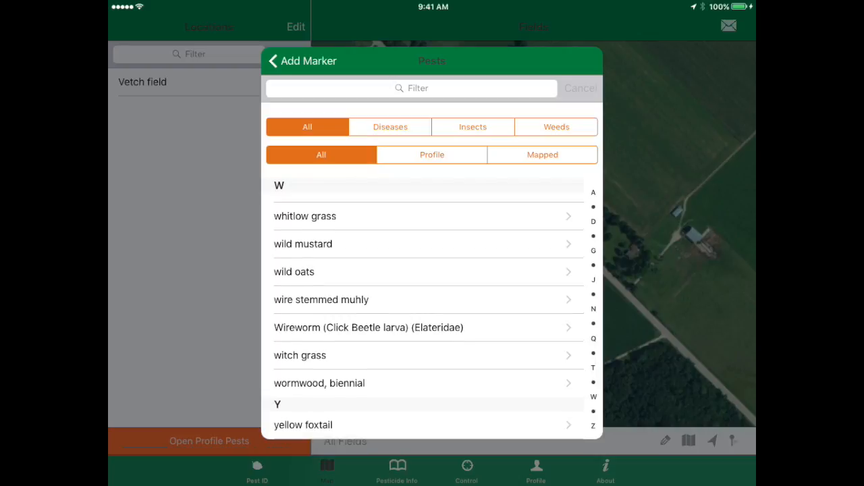
{"action": "left_click", "coordinate": [390, 126]}
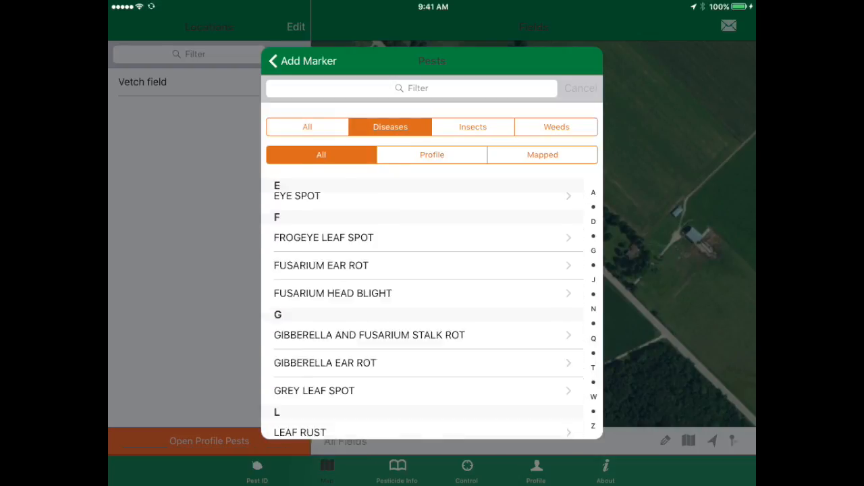
Narrow the pest list to profile diseases (Septoria brown spot, white mould) and open White Mould
{"action": "left_click", "coordinate": [556, 126]}
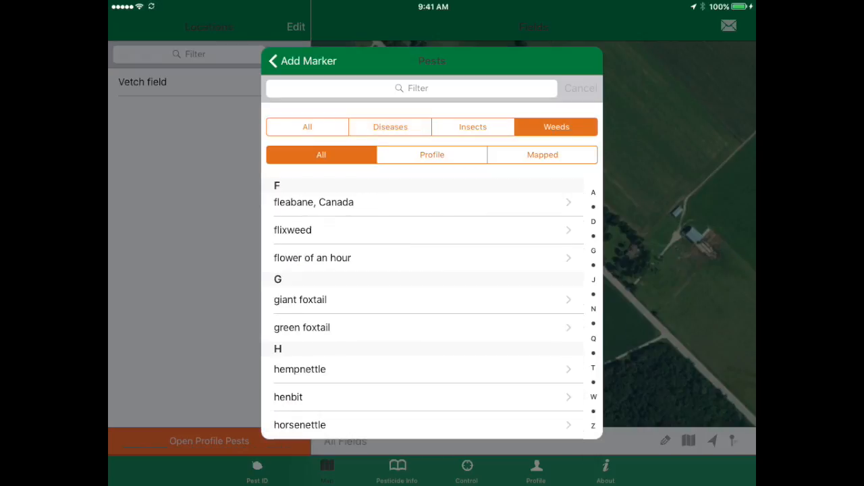
{"action": "scroll", "scroll_direction": "down", "scroll_amount": 3}
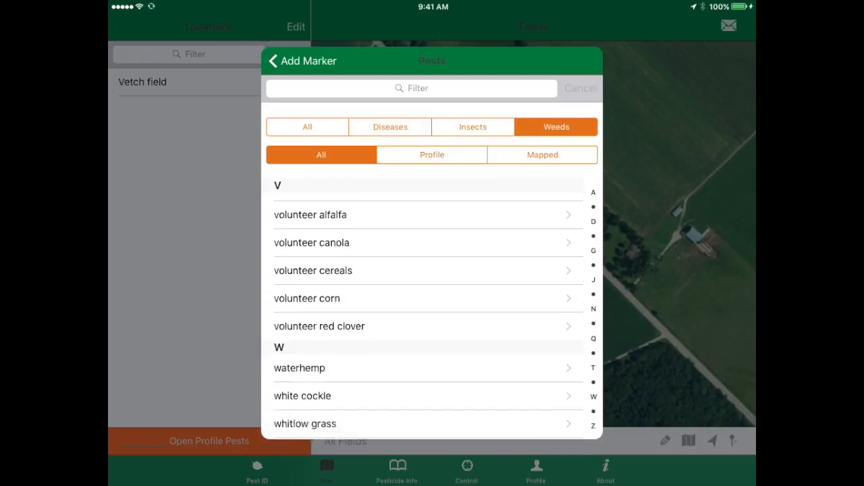
{"action": "left_click", "coordinate": [432, 154]}
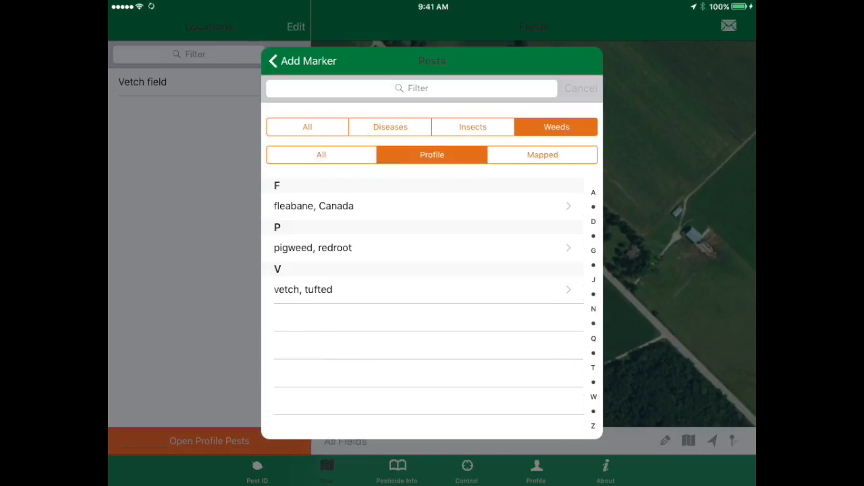
{"action": "left_click", "coordinate": [473, 126]}
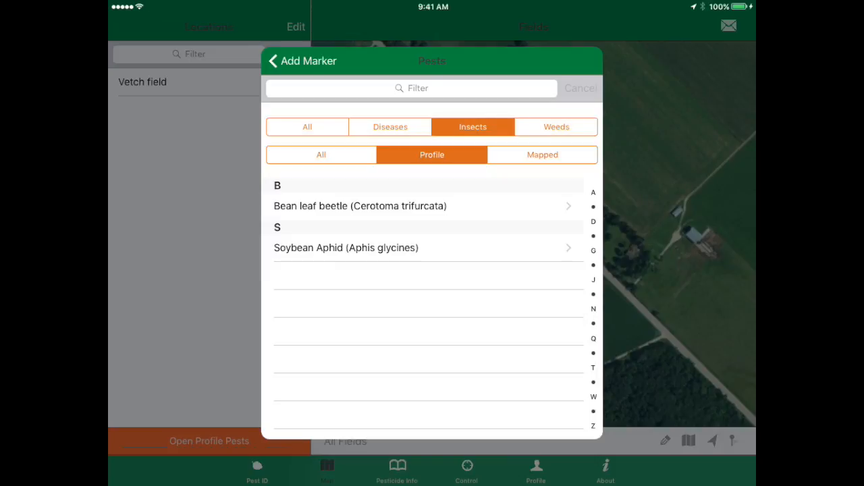
{"action": "left_click", "coordinate": [391, 127]}
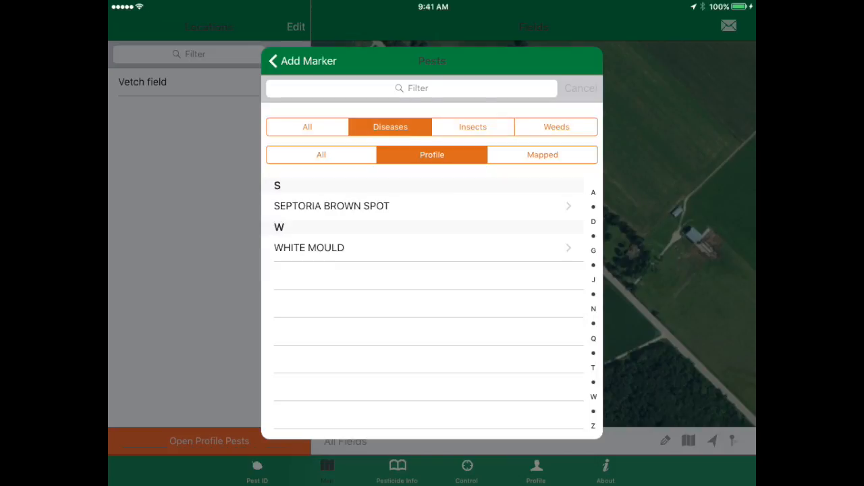
{"action": "left_click", "coordinate": [309, 247]}
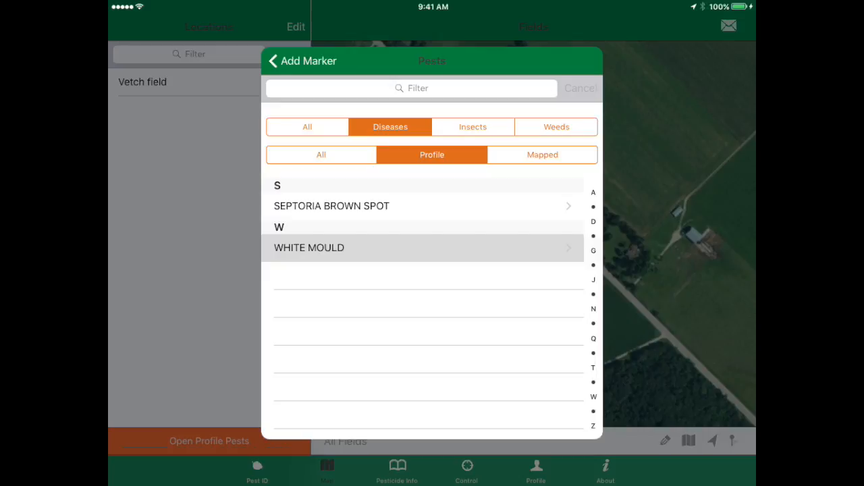
Choose White Mould as the marker's pest and start its comment
{"action": "left_click", "coordinate": [309, 247]}
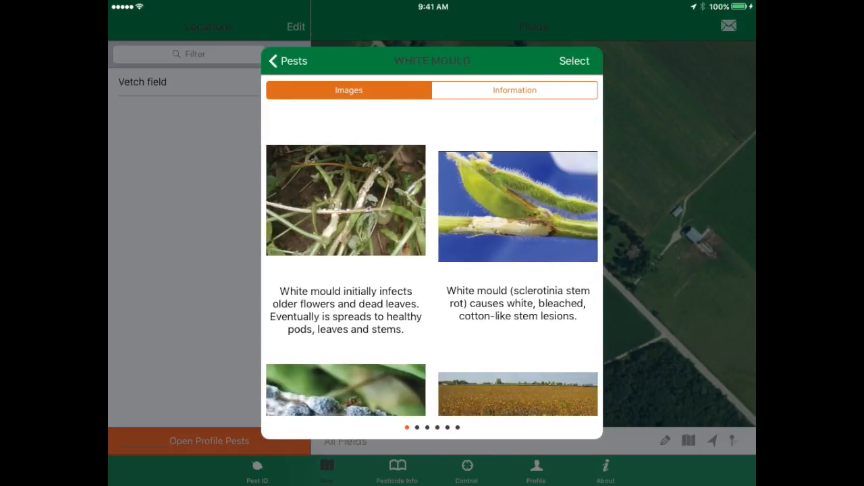
{"action": "scroll", "scroll_direction": "down", "scroll_amount": 3}
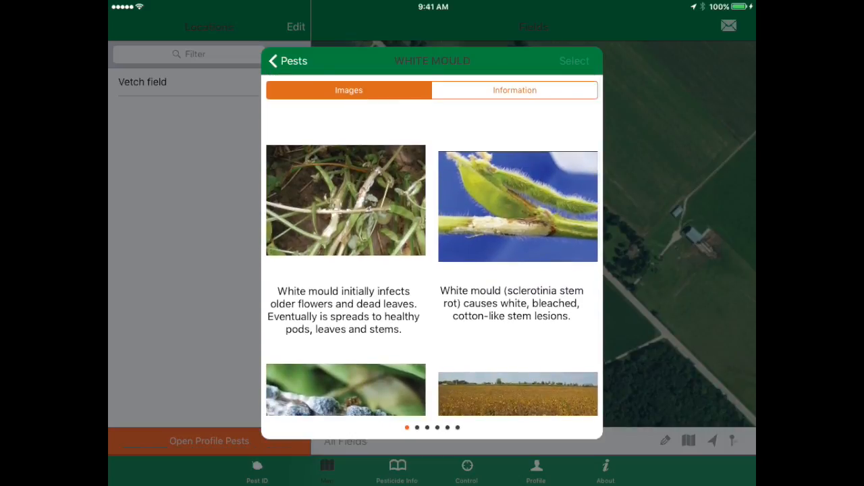
{"action": "left_click", "coordinate": [574, 61]}
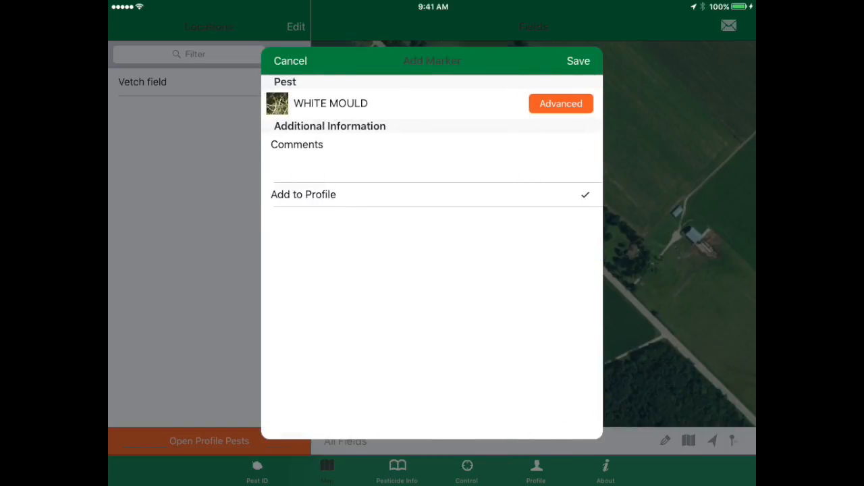
{"action": "left_click", "coordinate": [433, 155]}
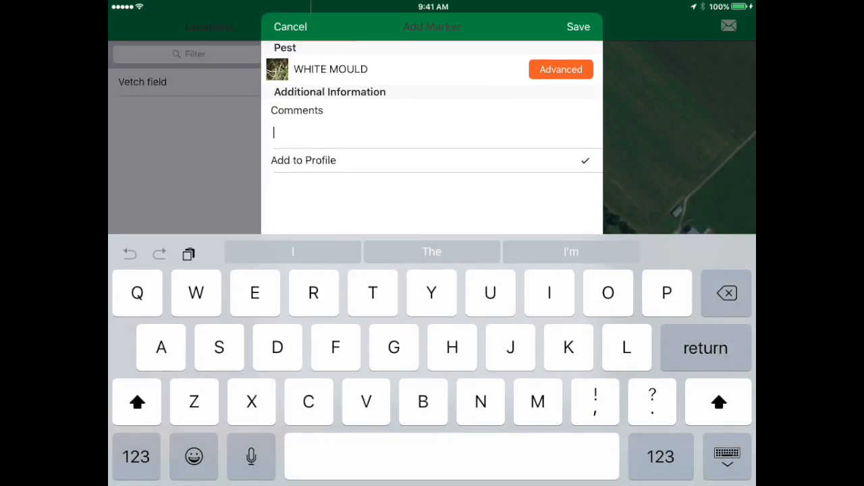
Comment that this field has a history of white mould, fix autocorrect, and save
{"action": "type", "text": "This"}
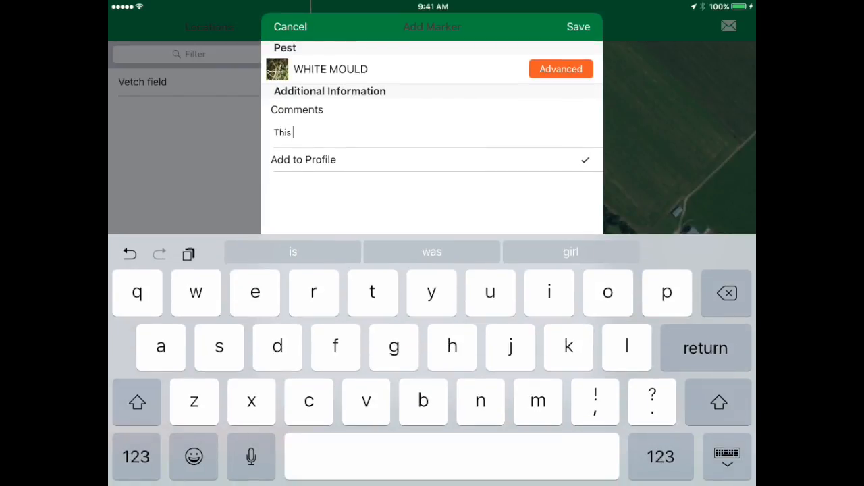
{"action": "type", "text": "field has history of white mo"}
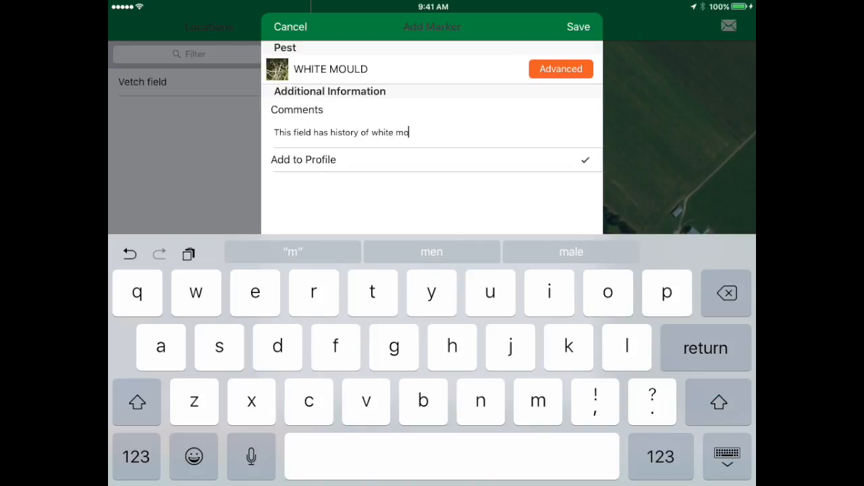
{"action": "type", "text": "uld"}
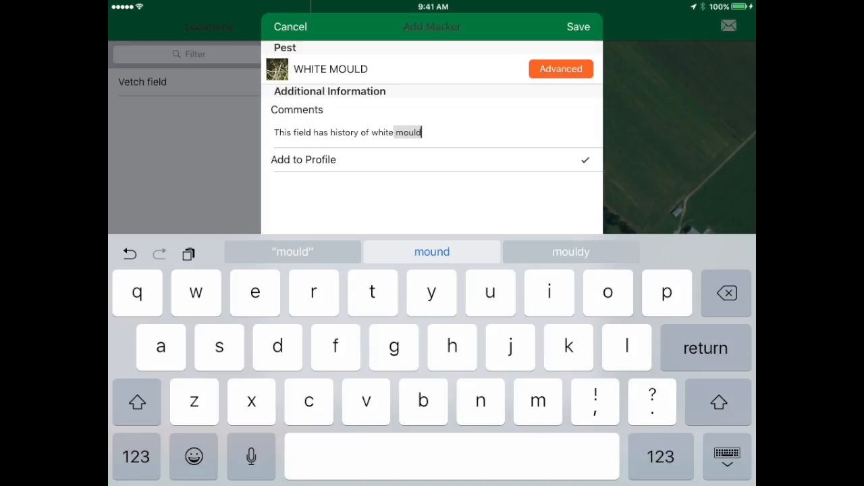
{"action": "left_click", "coordinate": [432, 251]}
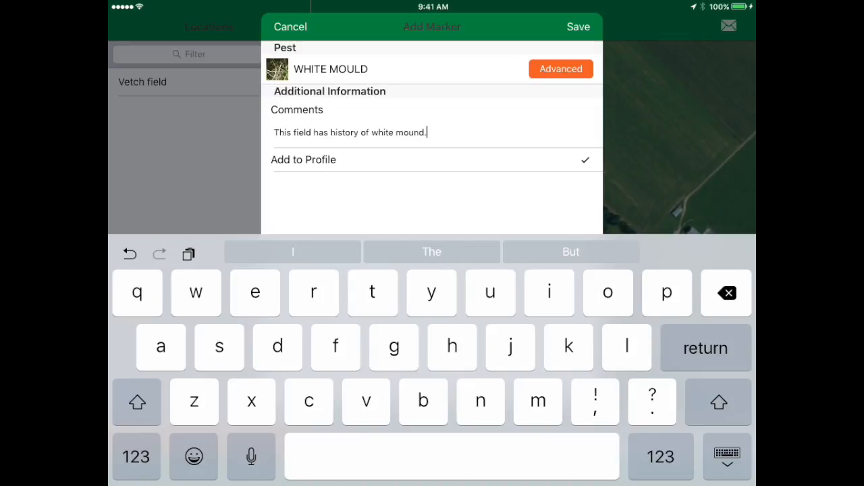
{"action": "key", "text": "backspace"}
{"action": "type", "text": "l"}
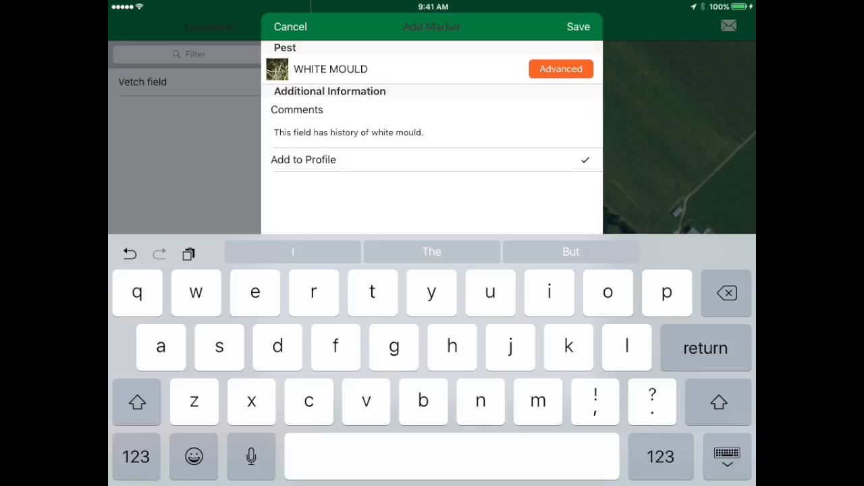
{"action": "left_click", "coordinate": [577, 26]}
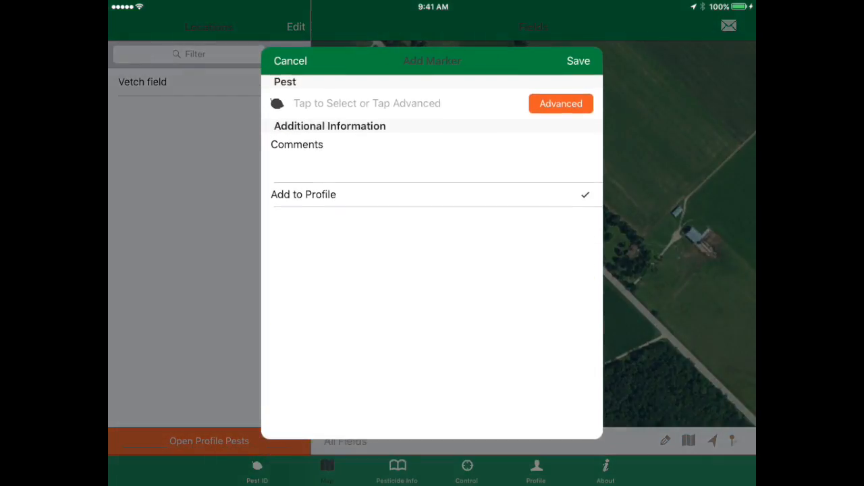
Filter the pest picker to profile insects, then cancel the Add Marker form
{"action": "left_click", "coordinate": [367, 104]}
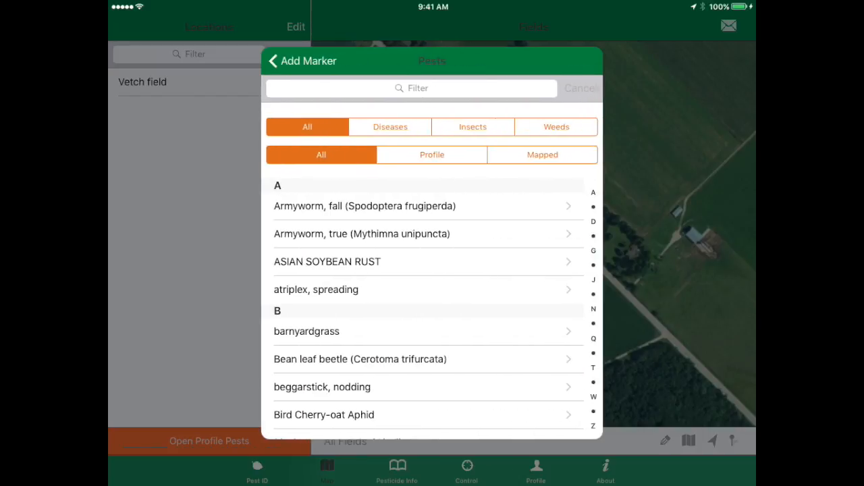
{"action": "left_click", "coordinate": [431, 154]}
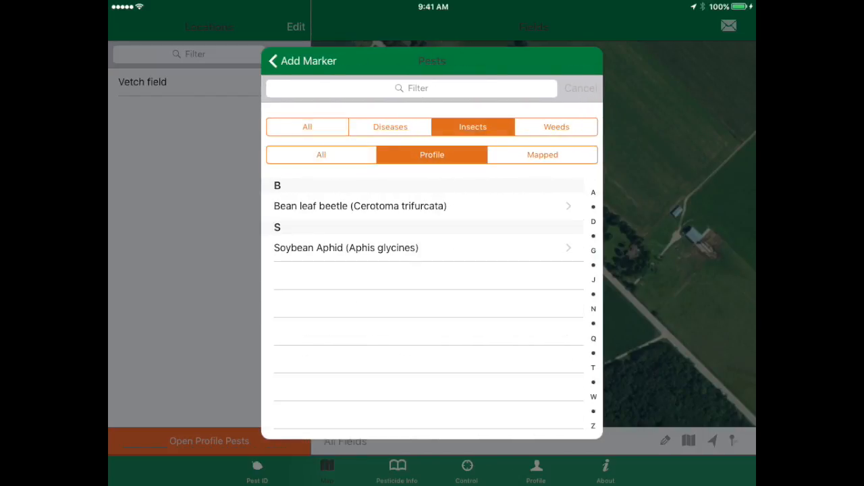
{"action": "left_click", "coordinate": [360, 206]}
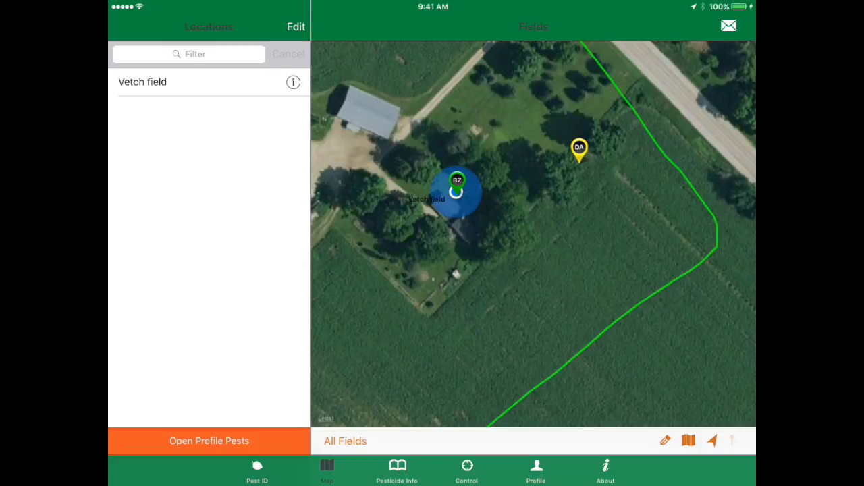
Add and save a new marker with Bean leaf beetle from the Insects list
{"action": "left_click", "coordinate": [457, 189]}
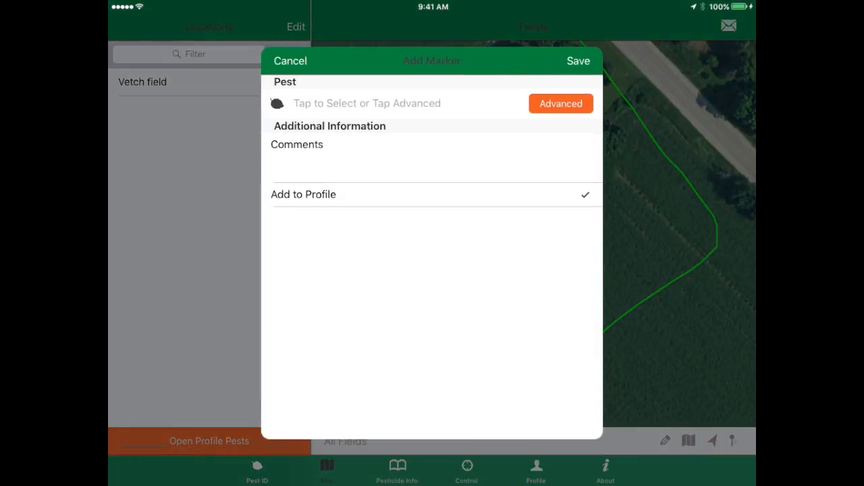
{"action": "left_click", "coordinate": [367, 103]}
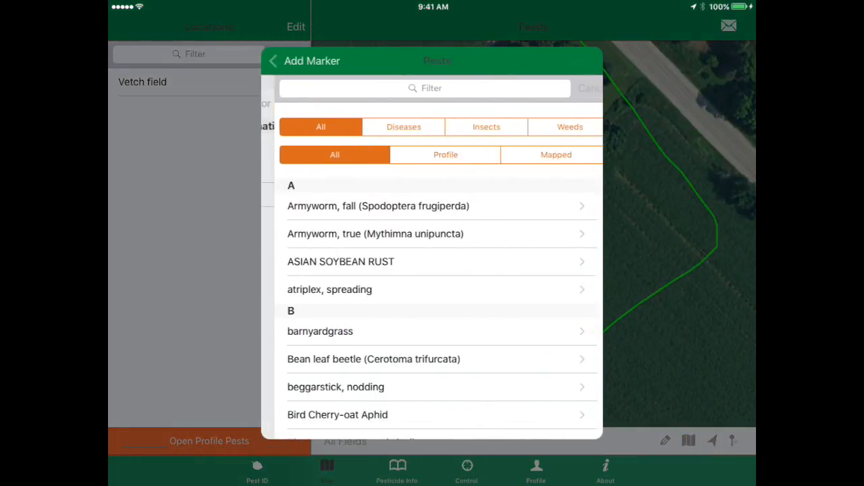
{"action": "left_click", "coordinate": [487, 126]}
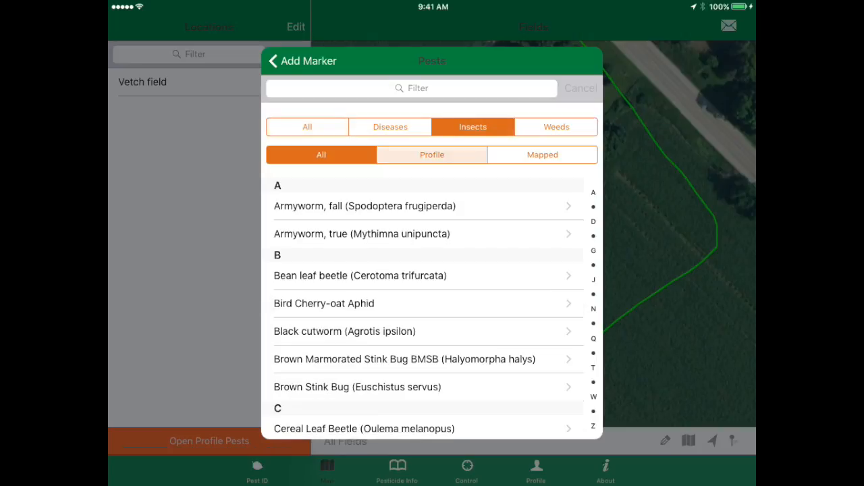
{"action": "left_click", "coordinate": [360, 275]}
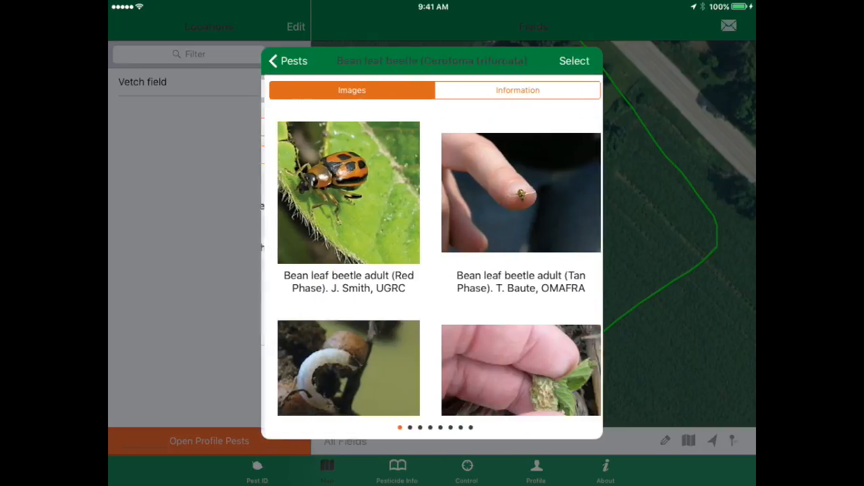
{"action": "left_click", "coordinate": [574, 60]}
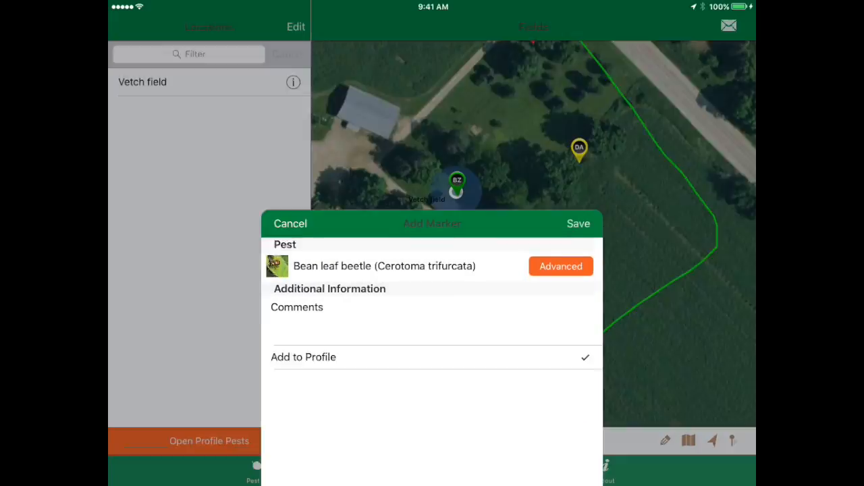
{"action": "left_click", "coordinate": [578, 224]}
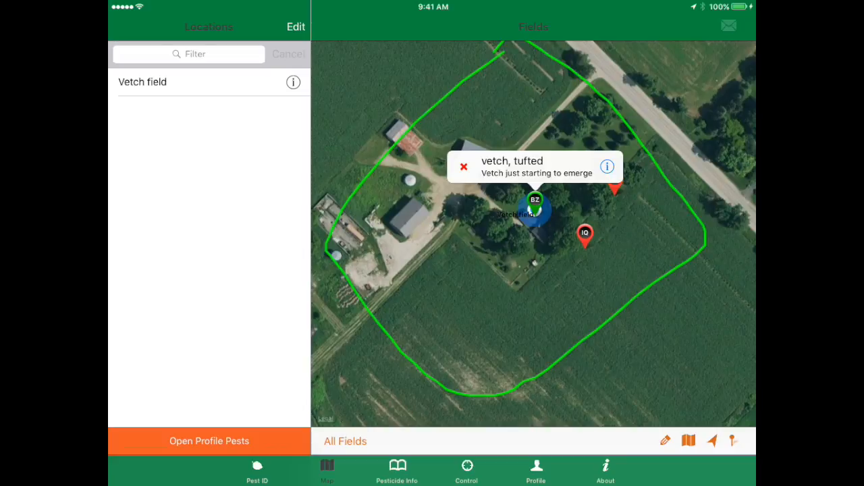
Email the field map as a PDF attachment
{"action": "left_click", "coordinate": [729, 26]}
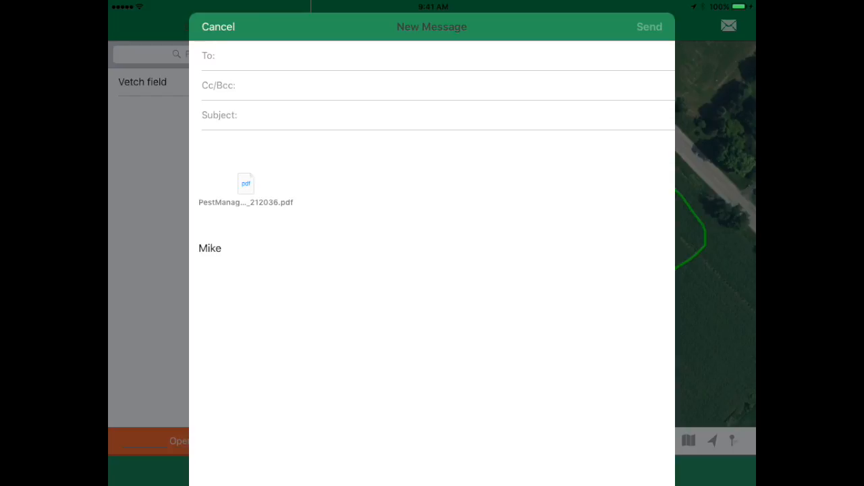
Discard the email draft and go to the pest control recommendations screen
{"action": "left_click", "coordinate": [218, 27]}
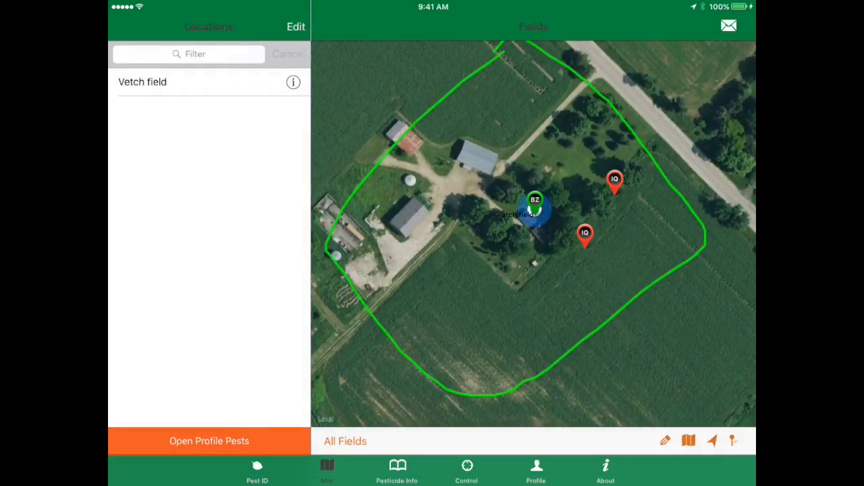
{"action": "left_click", "coordinate": [467, 471]}
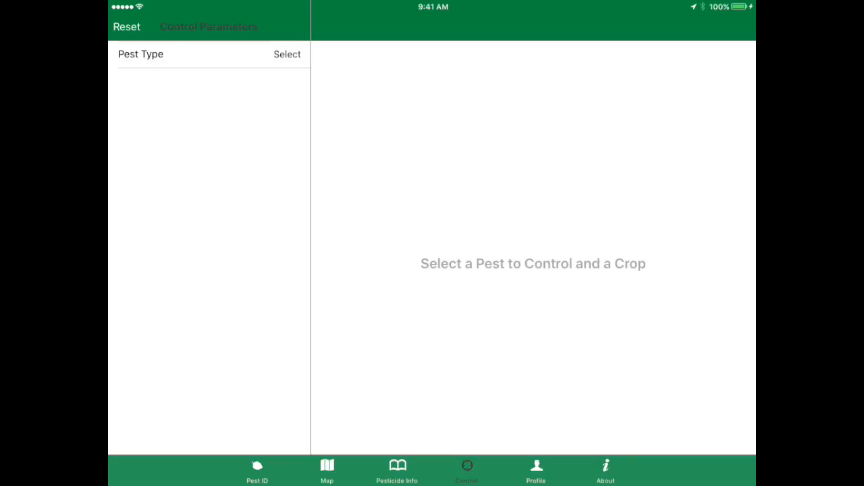